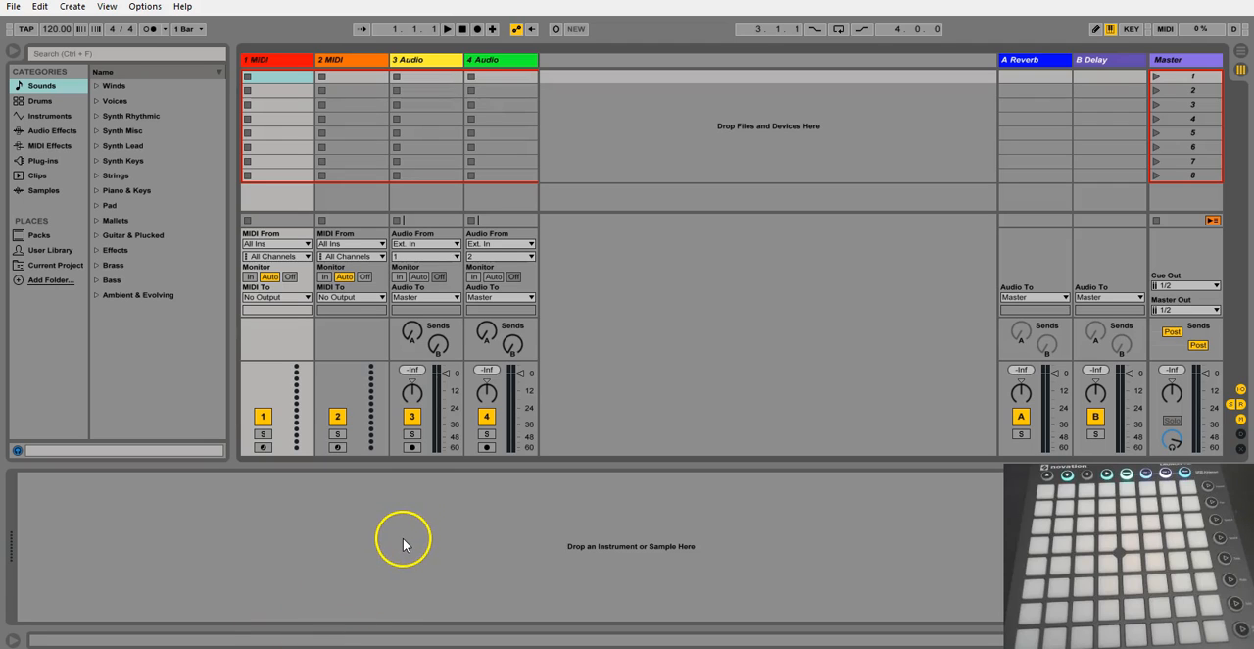
pyautogui.moveTo(423, 537)
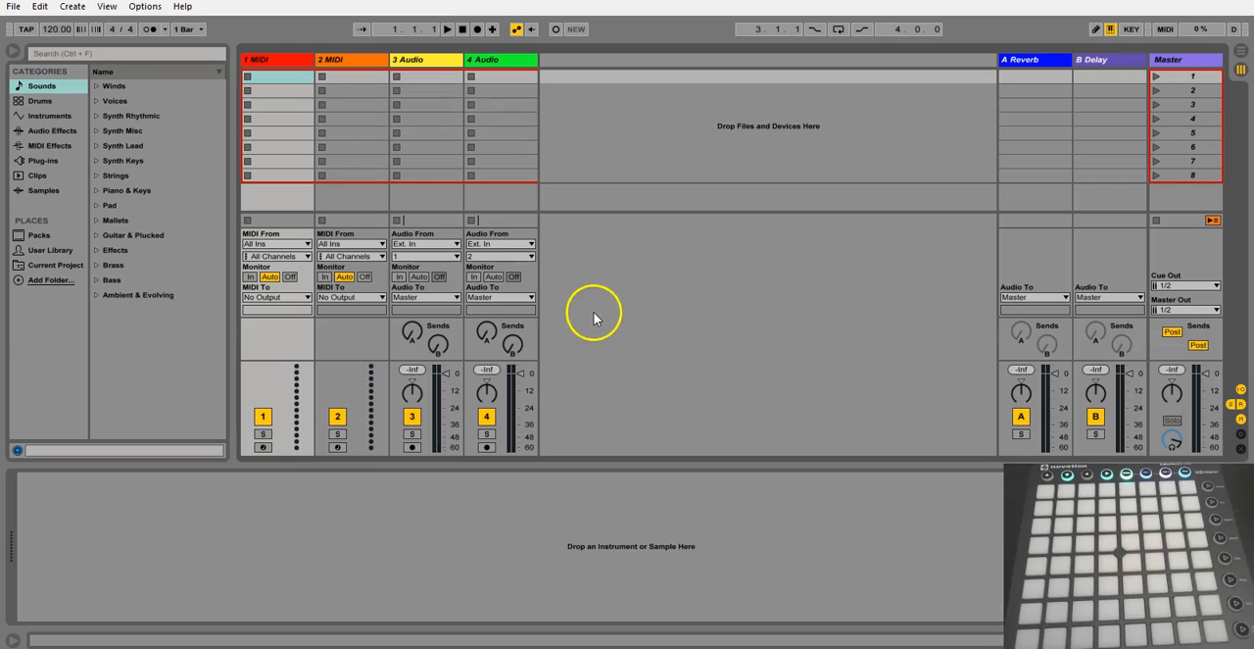
pyautogui.moveTo(768, 329)
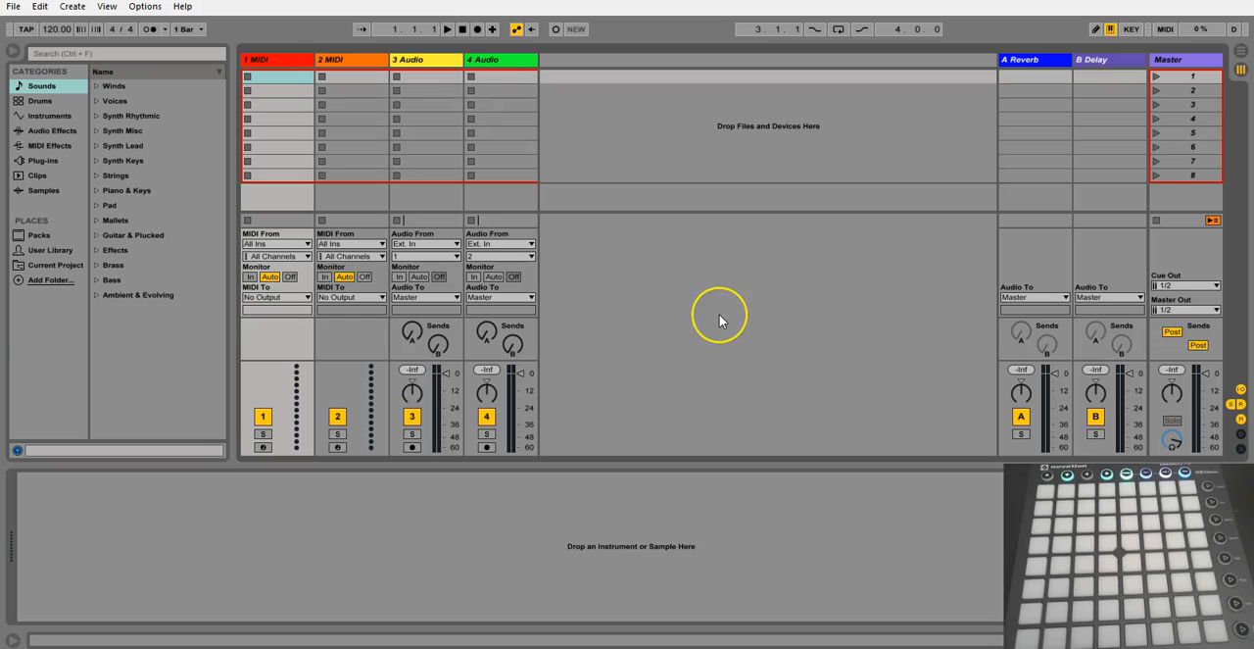
pyautogui.moveTo(8, 9)
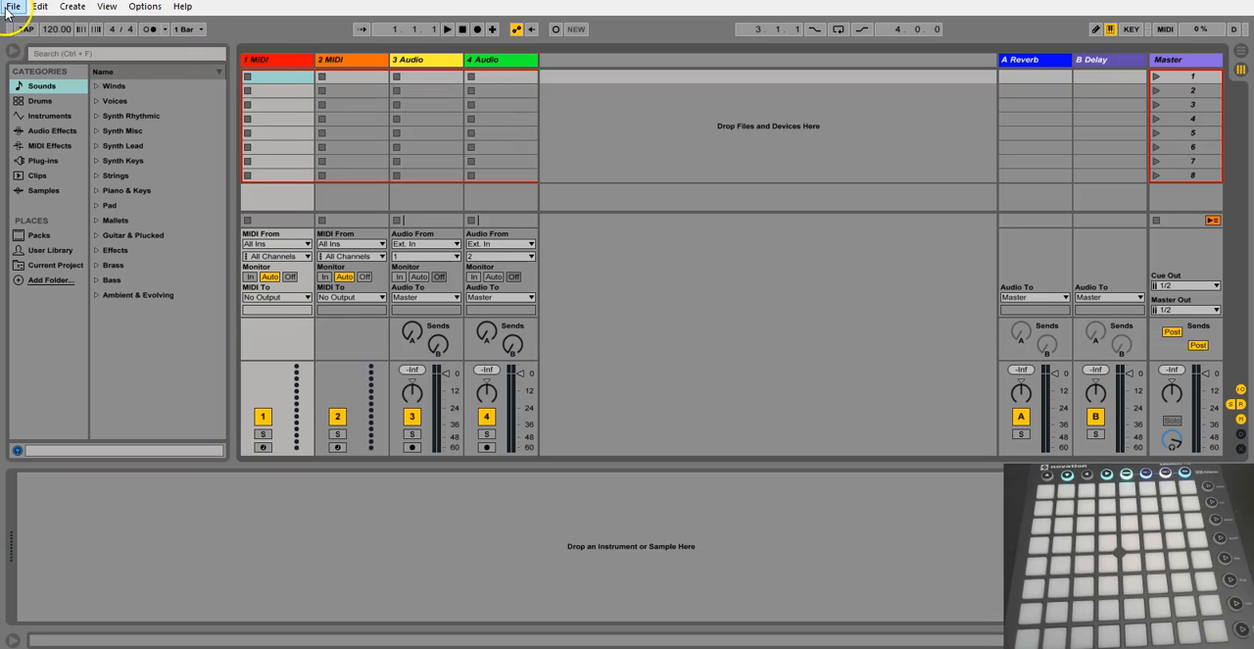
# Reach Preferences through the Options menu, landing on the Link/MIDI page.
pyautogui.click(14, 6)
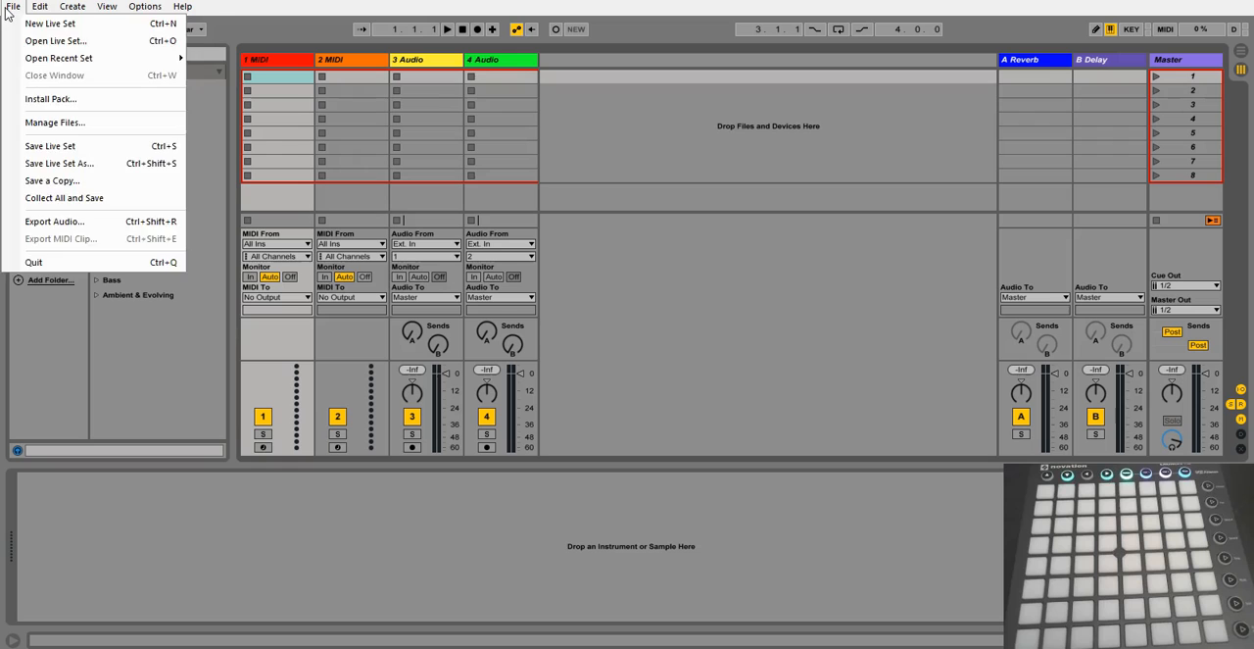
pyautogui.click(145, 6)
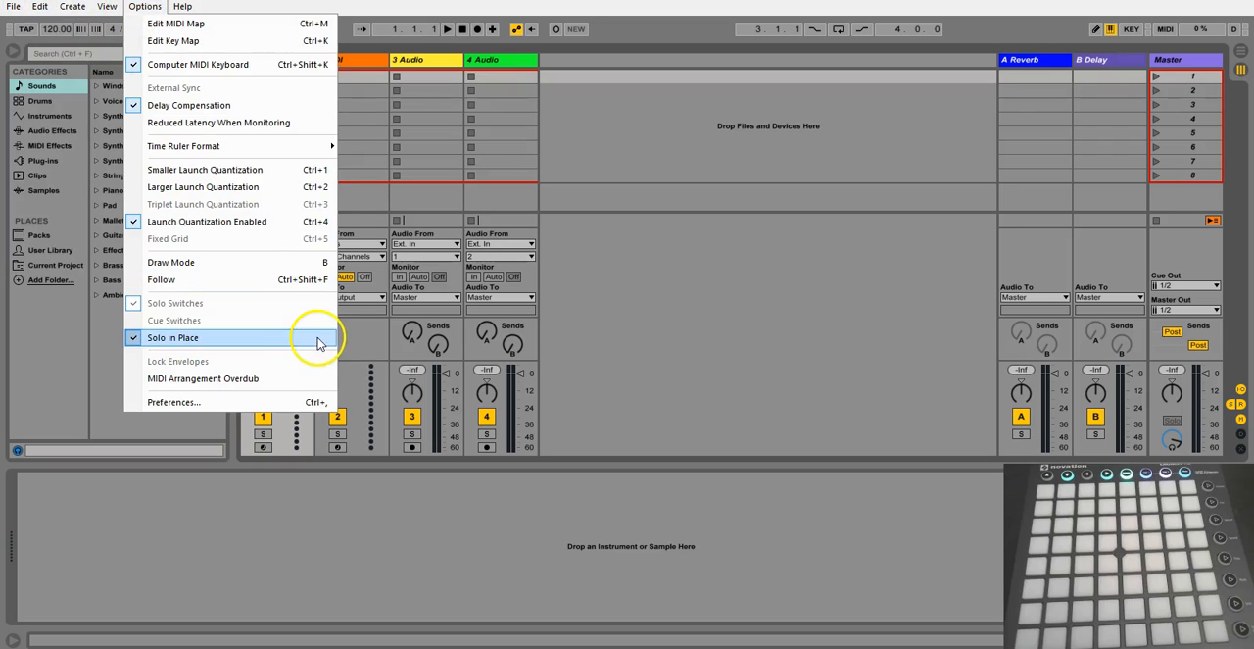
pyautogui.moveTo(290, 402)
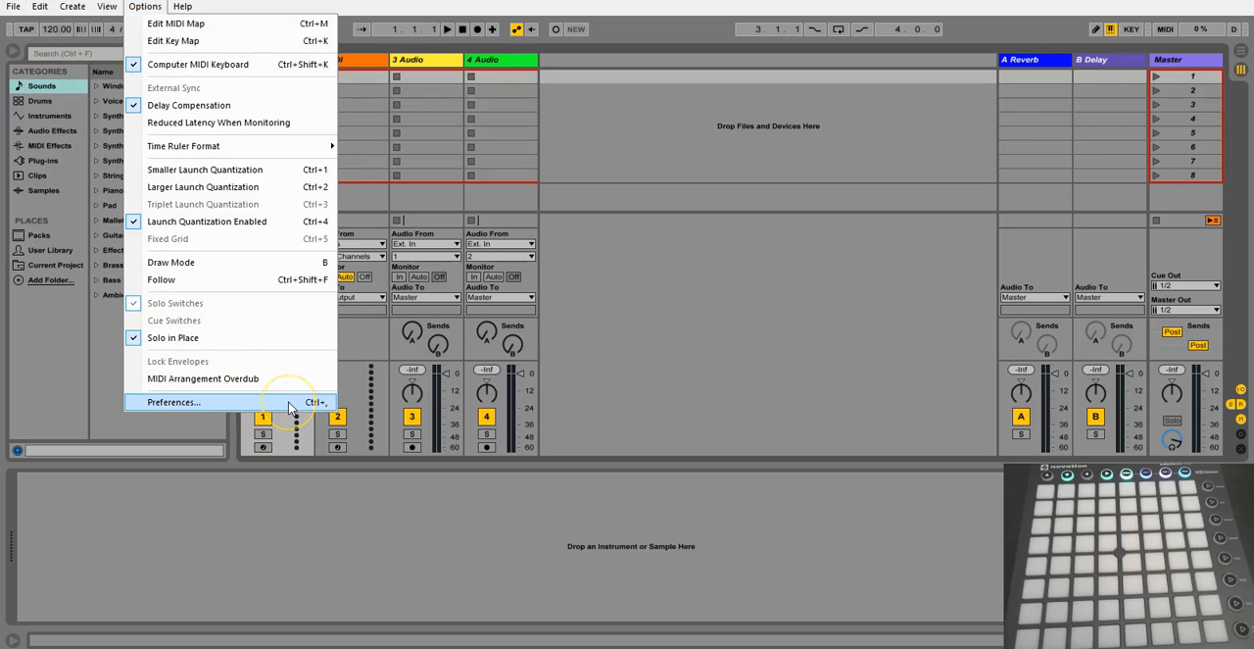
pyautogui.click(172, 402)
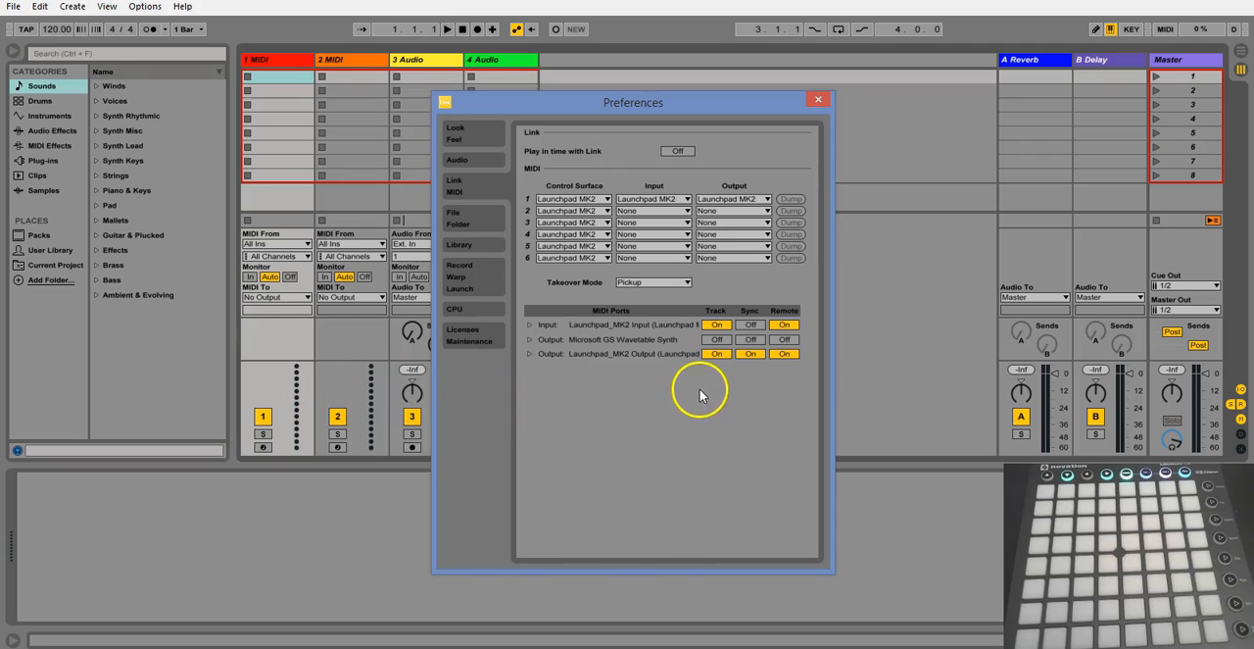
# Toggle the Launchpad MK2 output port's Track/Sync/Remote switches, then dismiss Preferences.
pyautogui.click(749, 353)
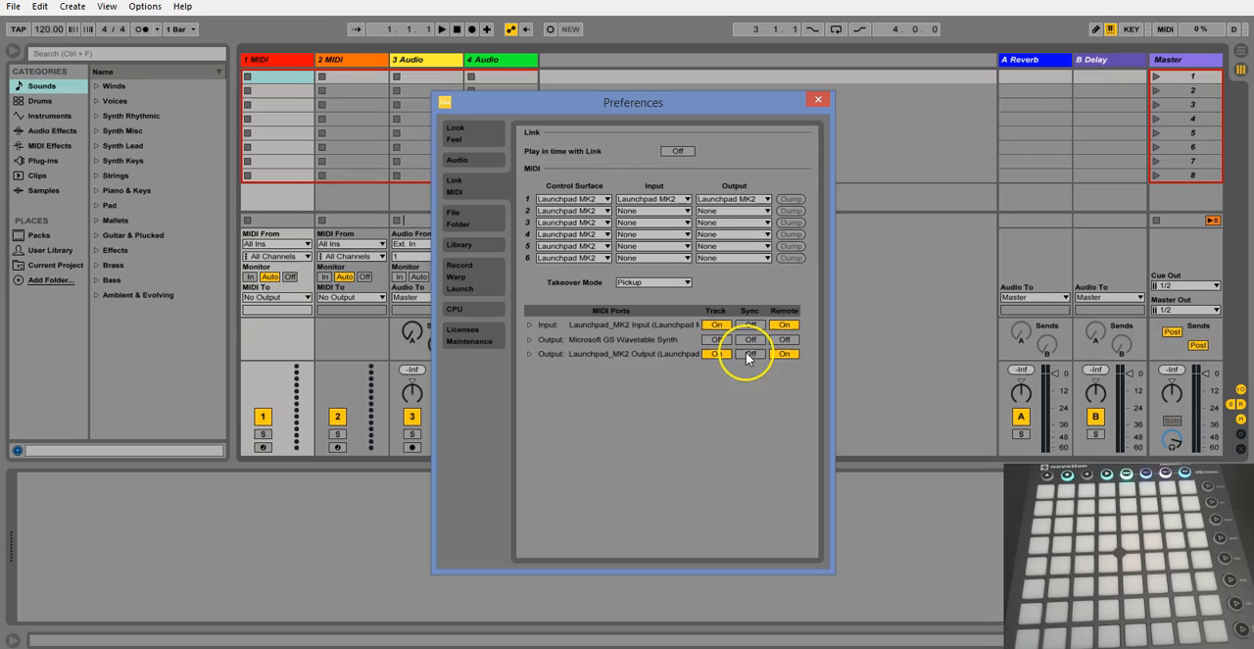
pyautogui.click(748, 353)
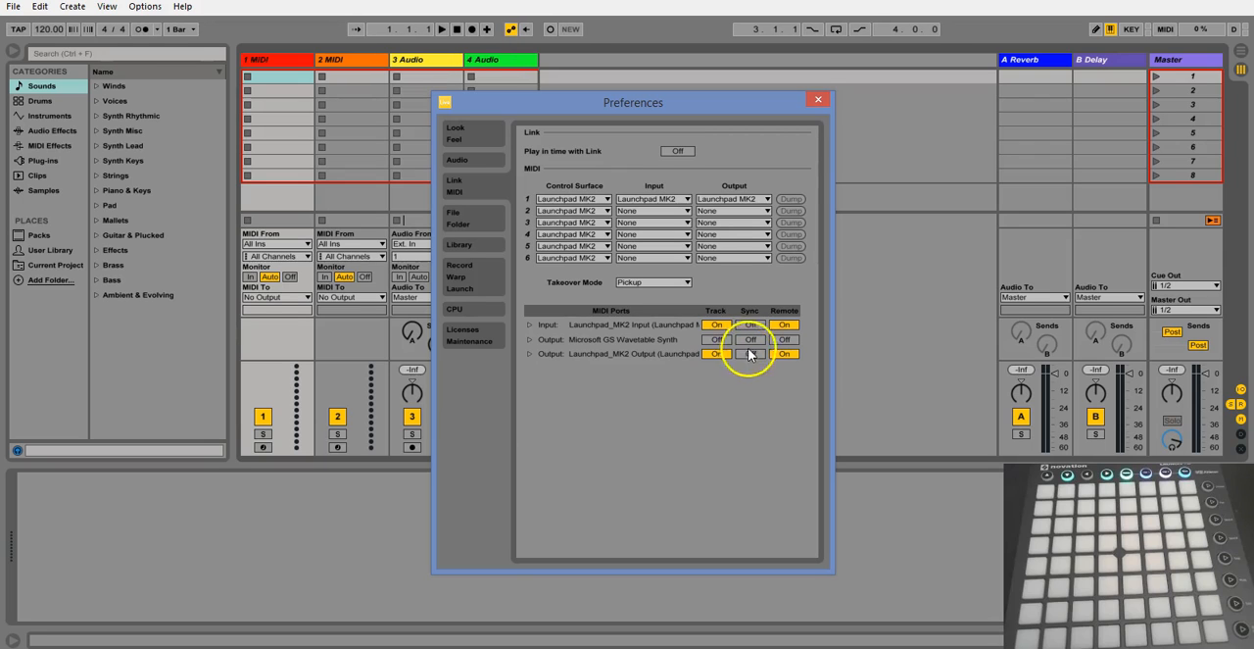
pyautogui.click(750, 353)
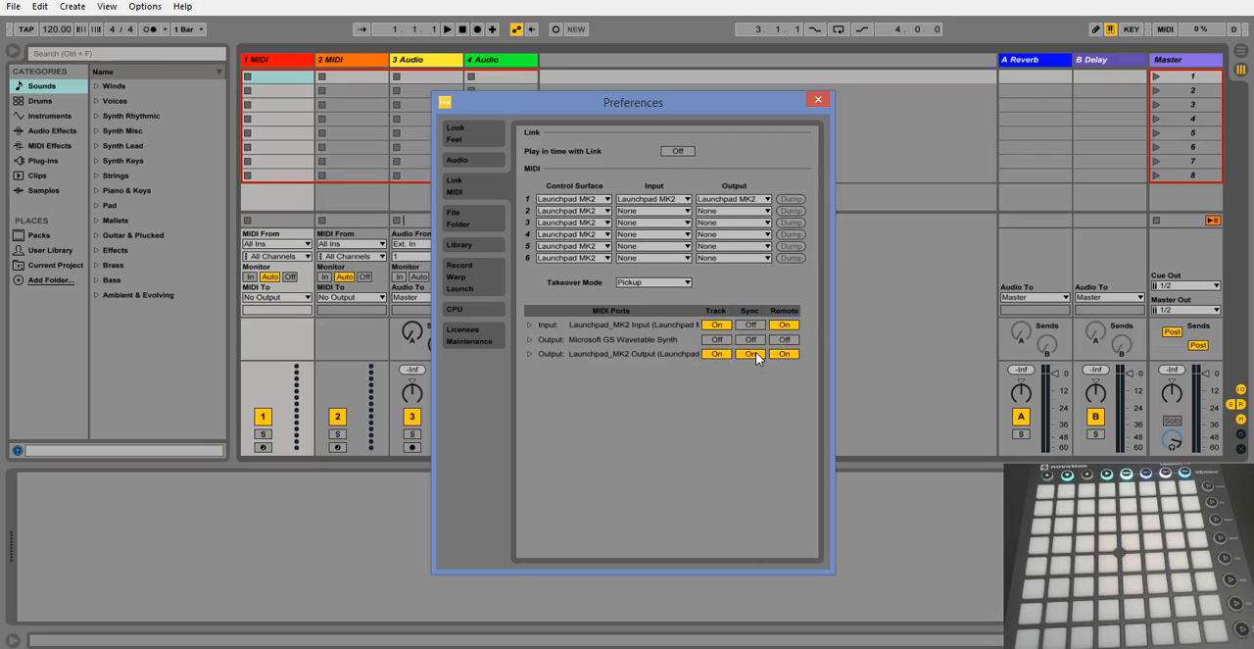
pyautogui.click(749, 352)
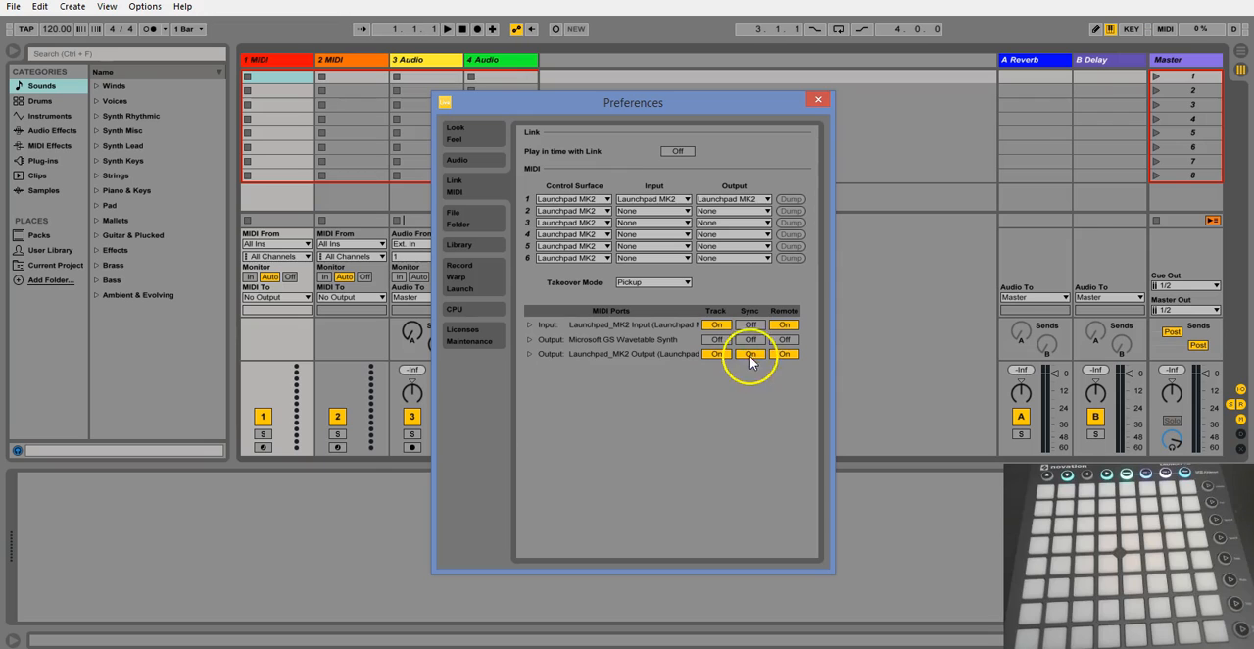
pyautogui.click(749, 353)
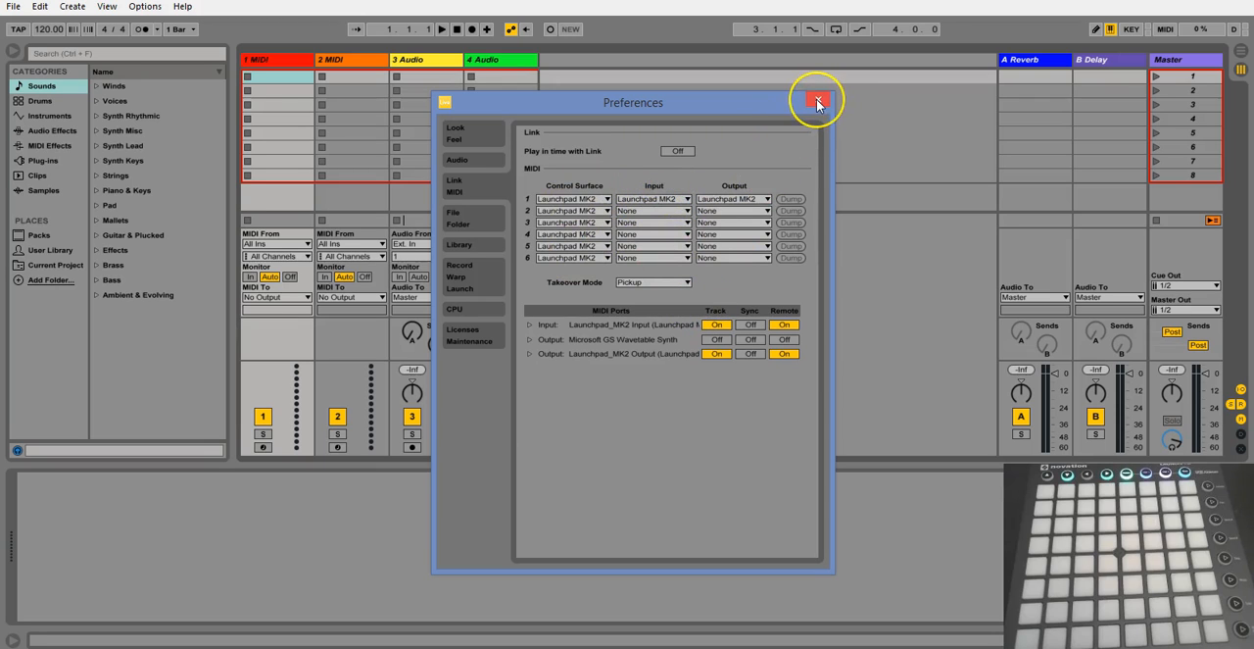
pyautogui.click(817, 99)
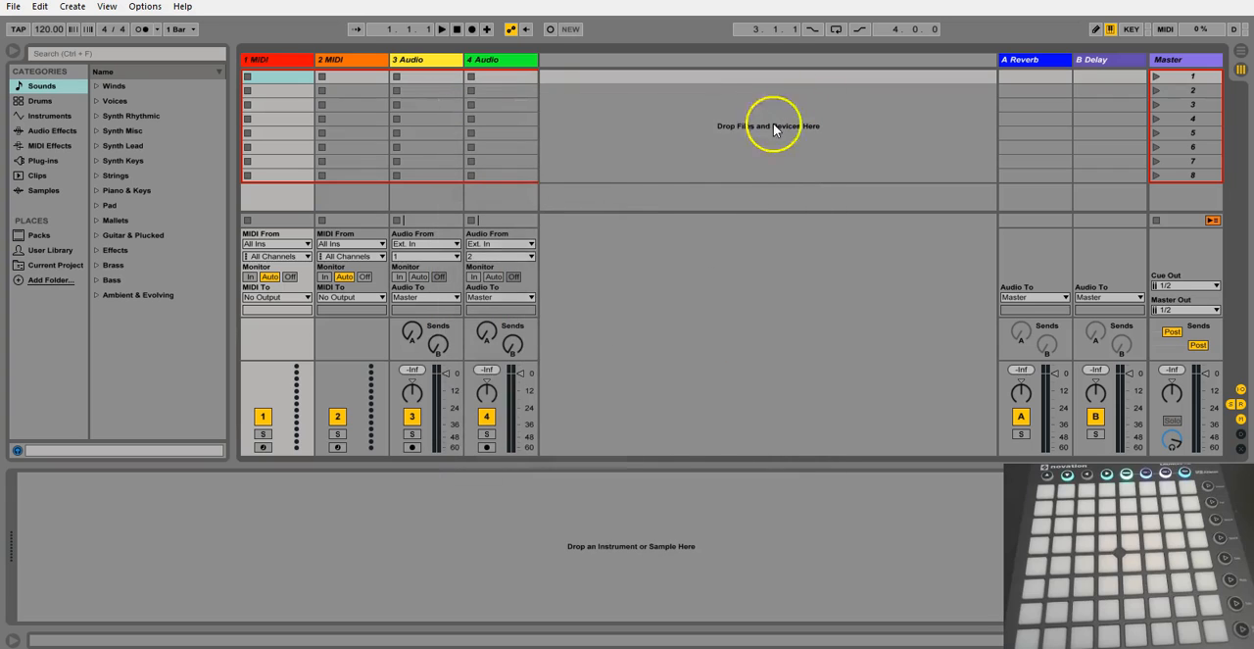
pyautogui.moveTo(721, 157)
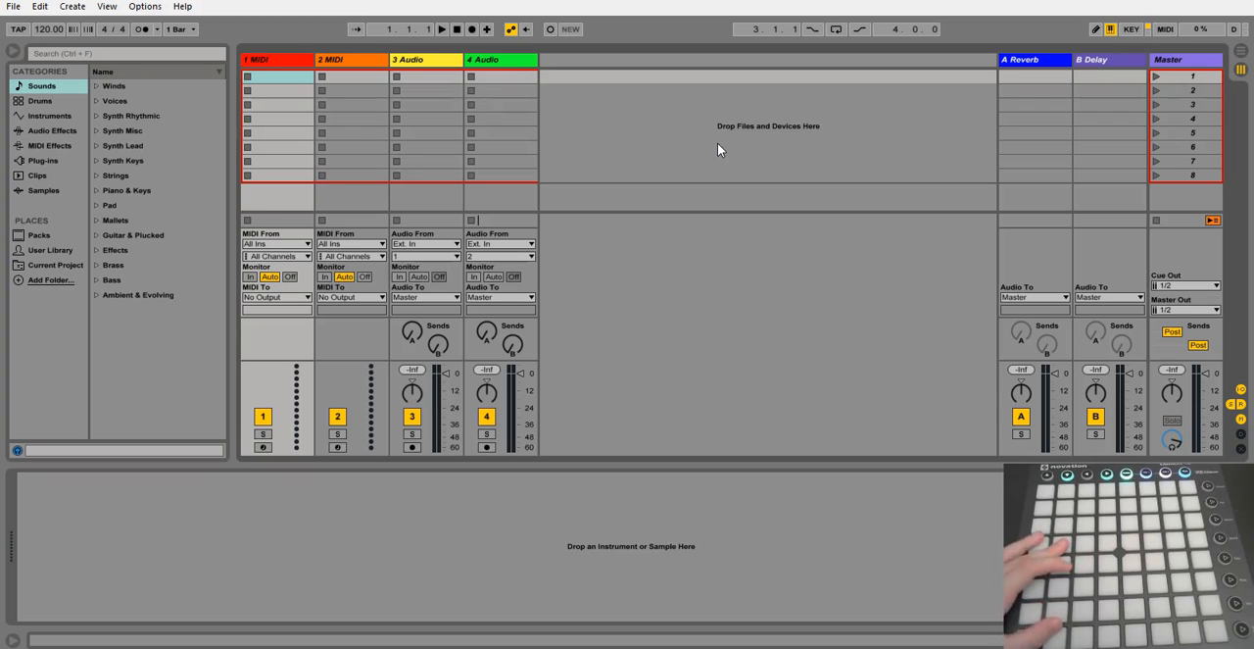
pyautogui.moveTo(717, 138)
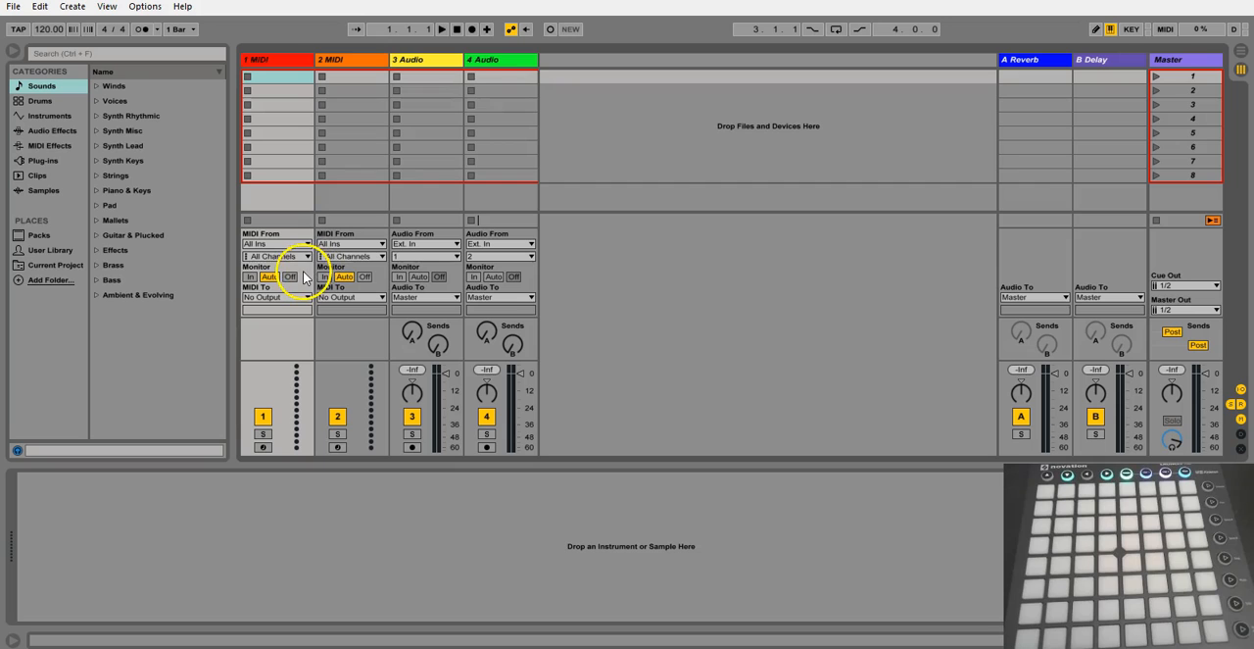
# Set track 1 Monitor to In and MIDI To to Launchpad MK2 on Ch. 1.
pyautogui.click(251, 276)
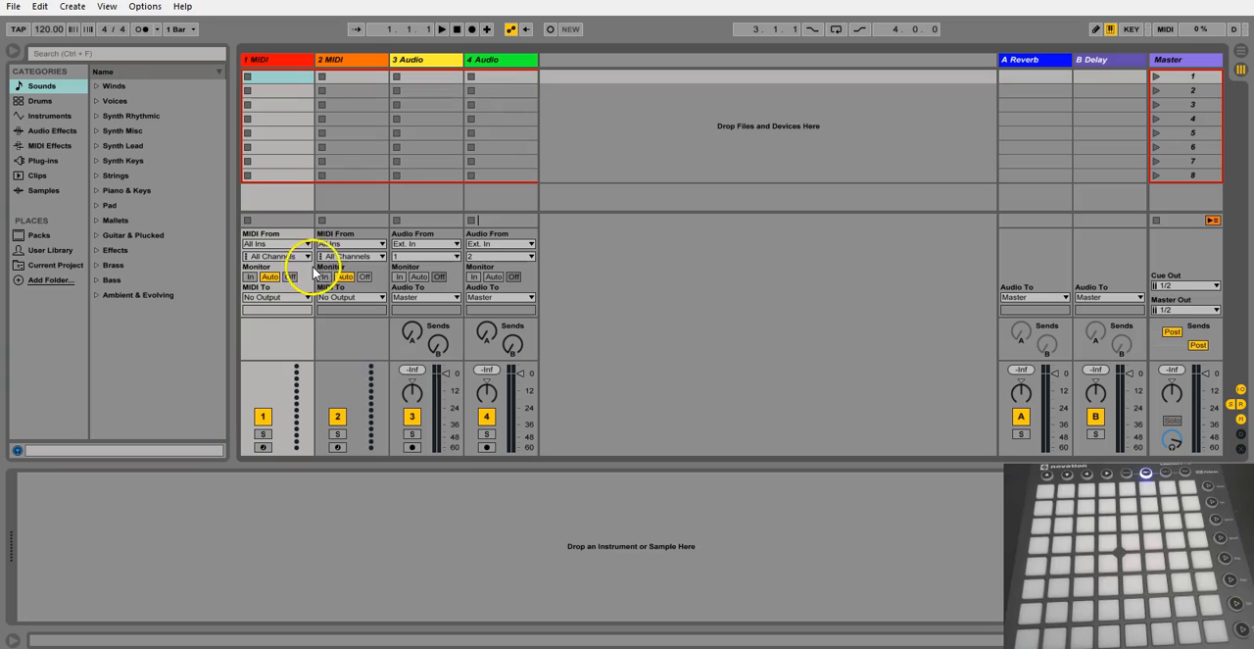
pyautogui.click(279, 298)
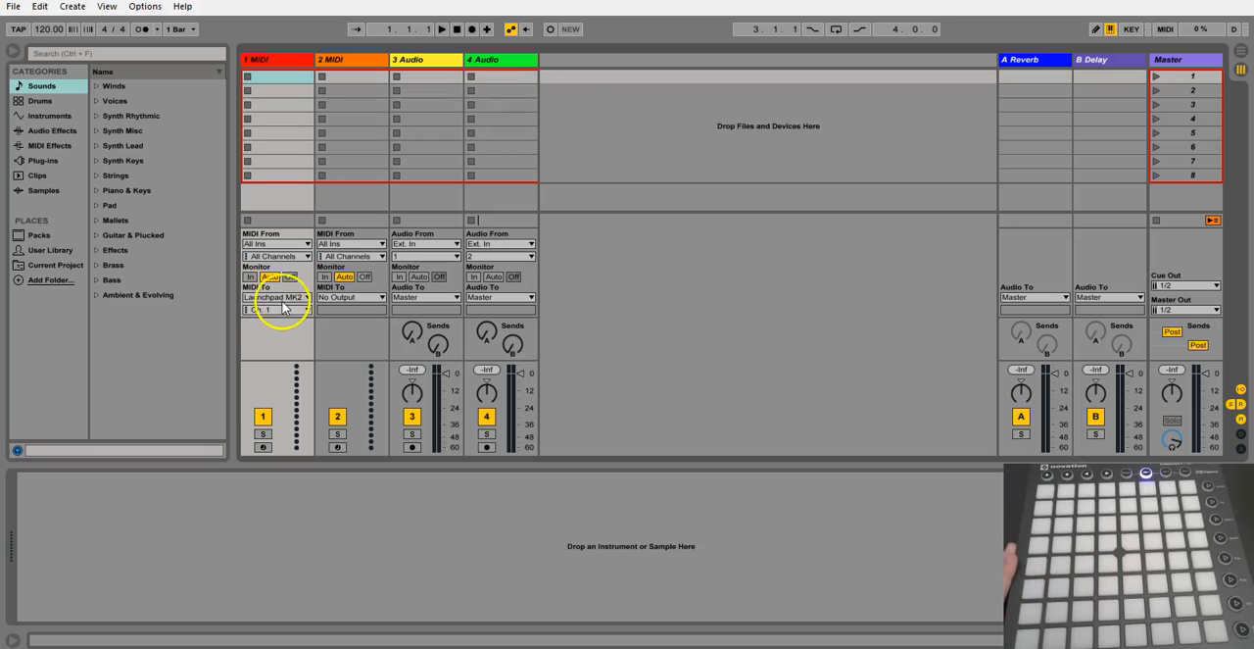
pyautogui.click(279, 298)
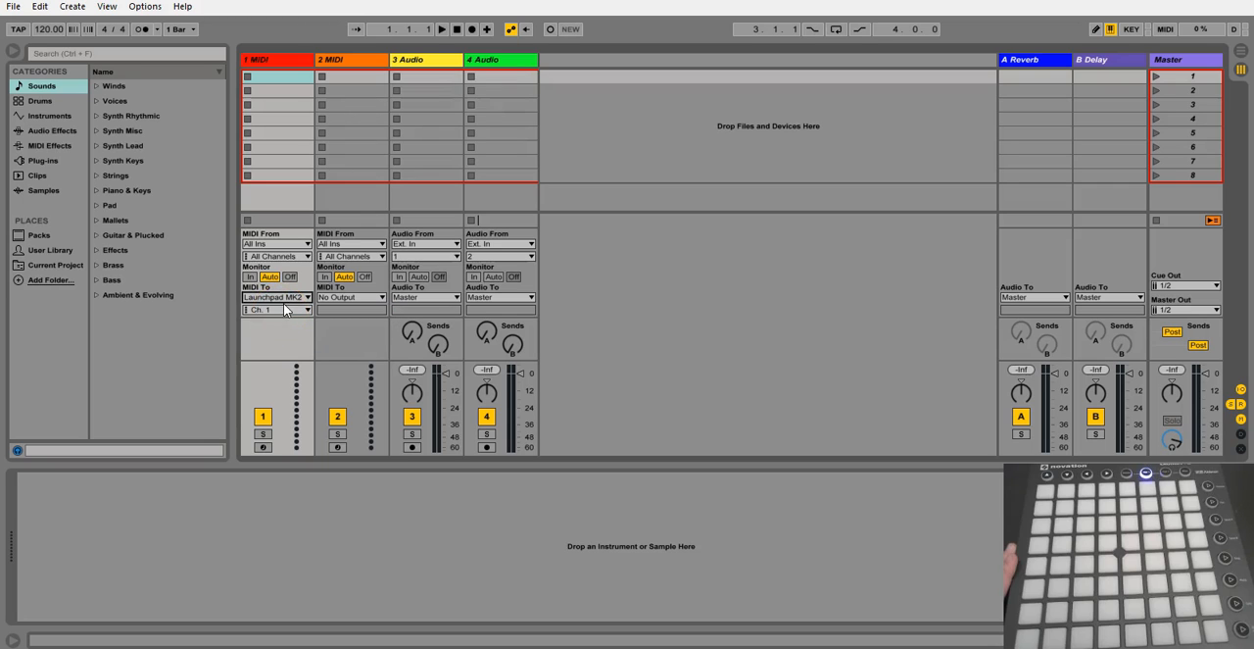
pyautogui.click(278, 309)
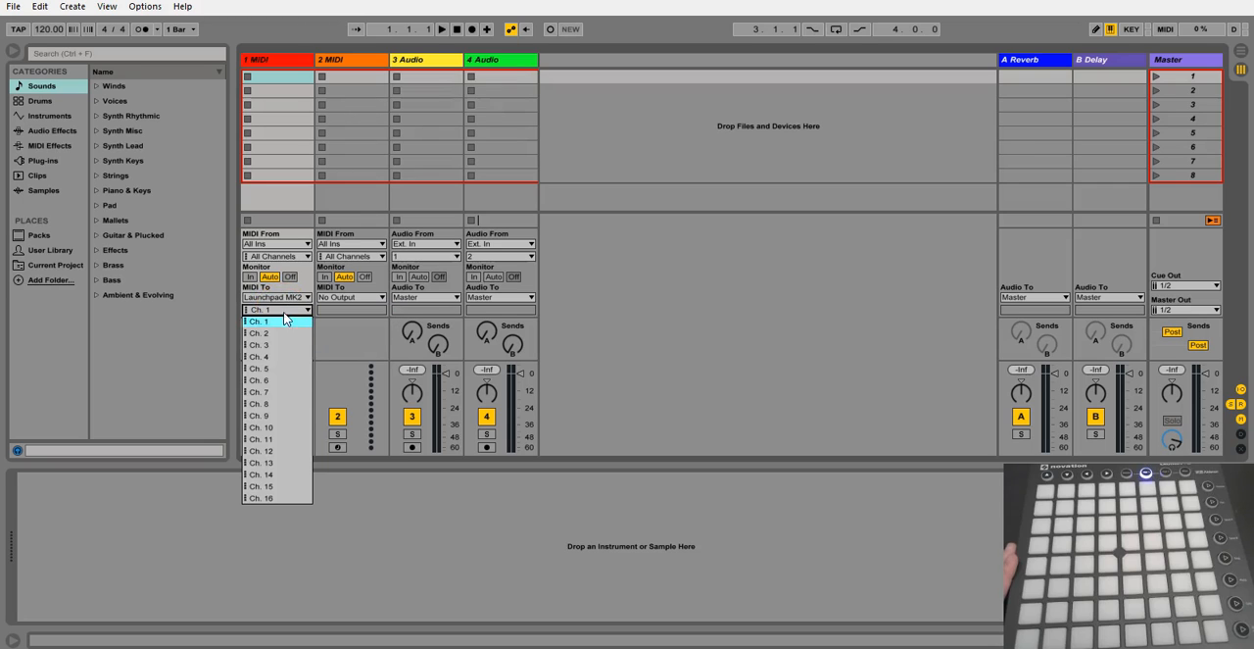
pyautogui.click(259, 357)
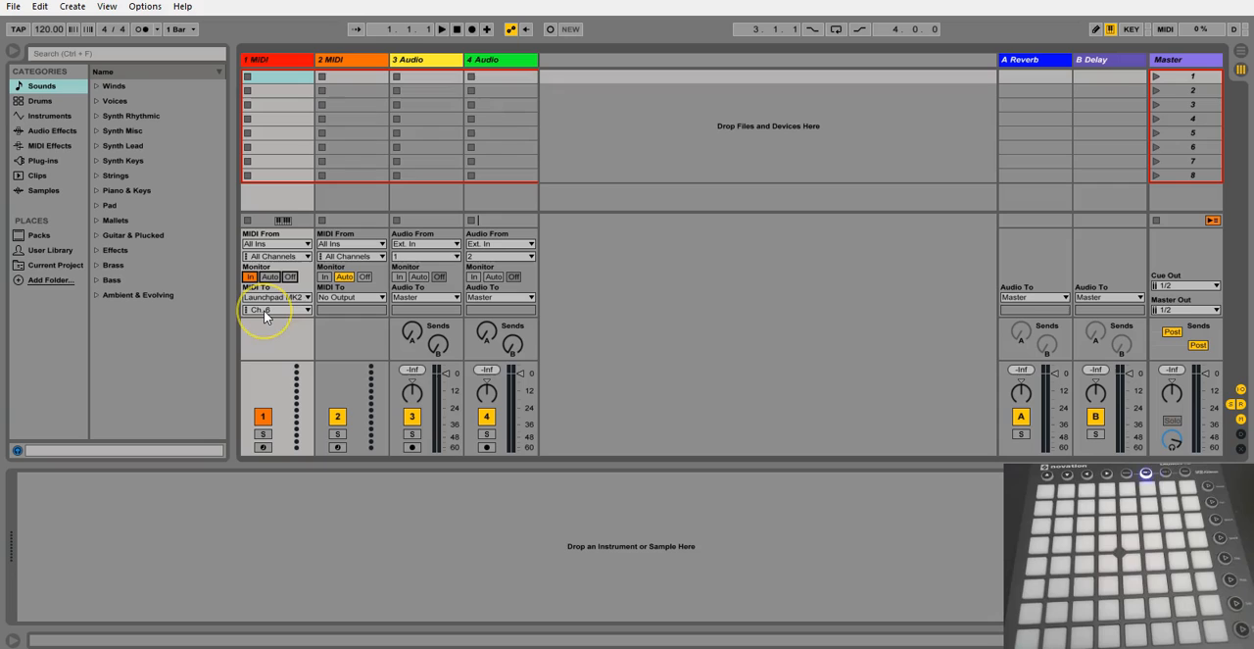
# Switch track 1's Launchpad MIDI To channel to another channel.
pyautogui.click(251, 276)
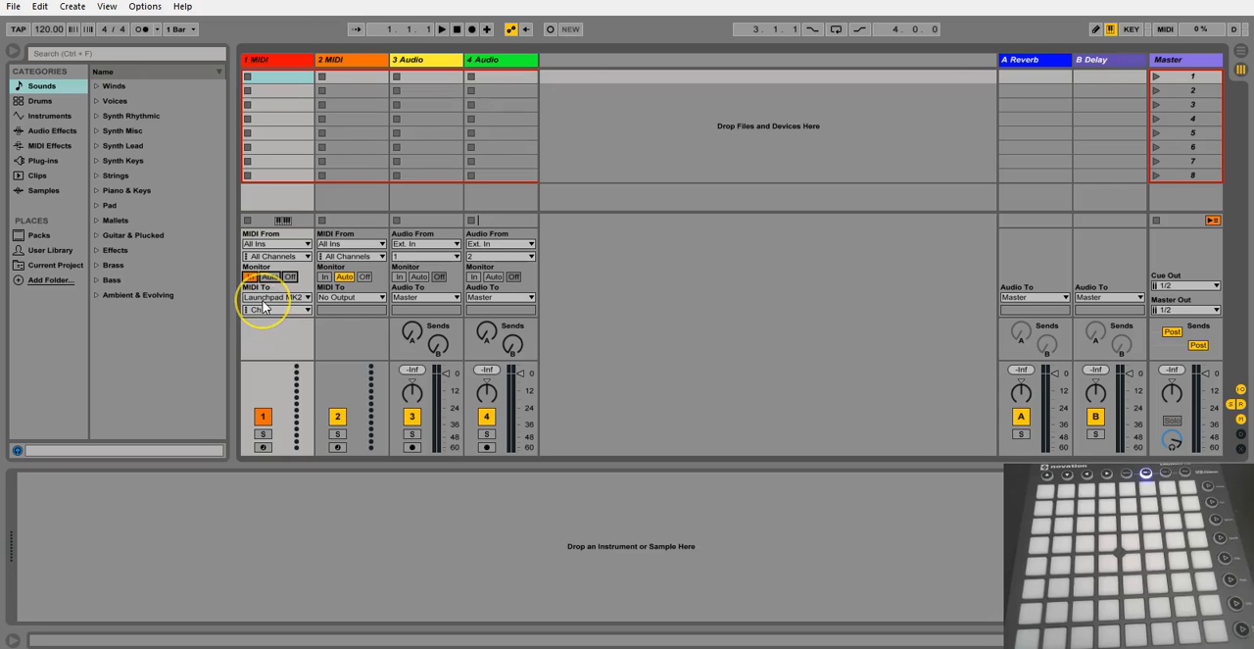
pyautogui.click(250, 276)
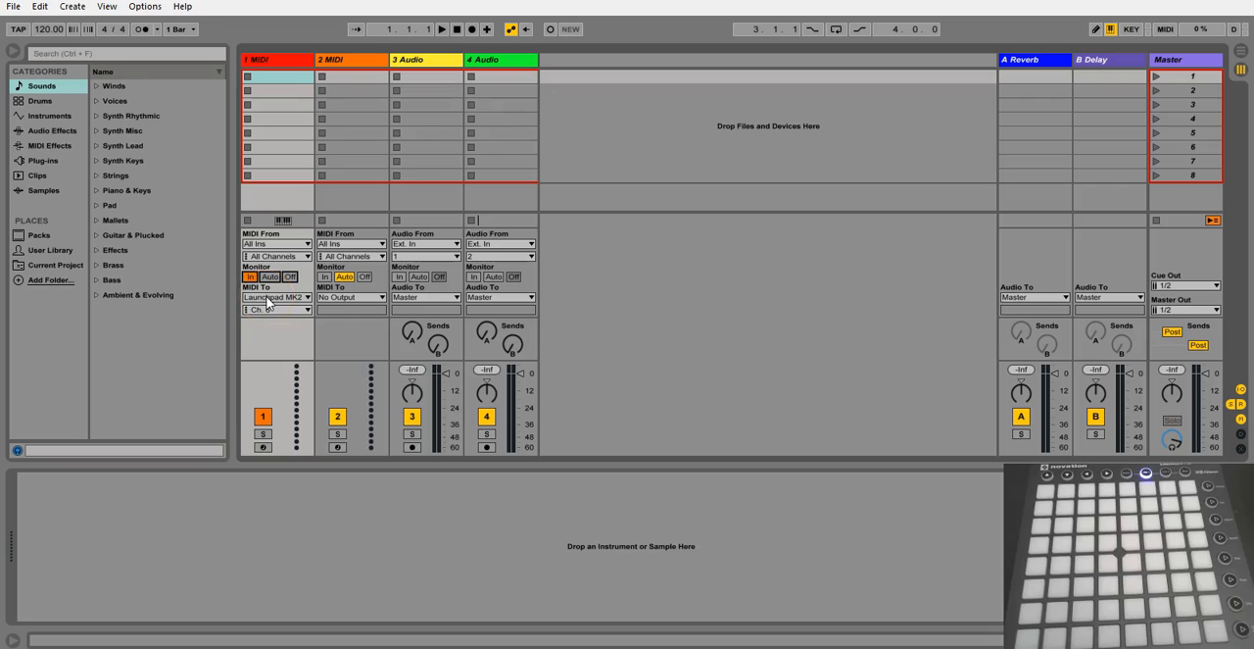
pyautogui.click(278, 309)
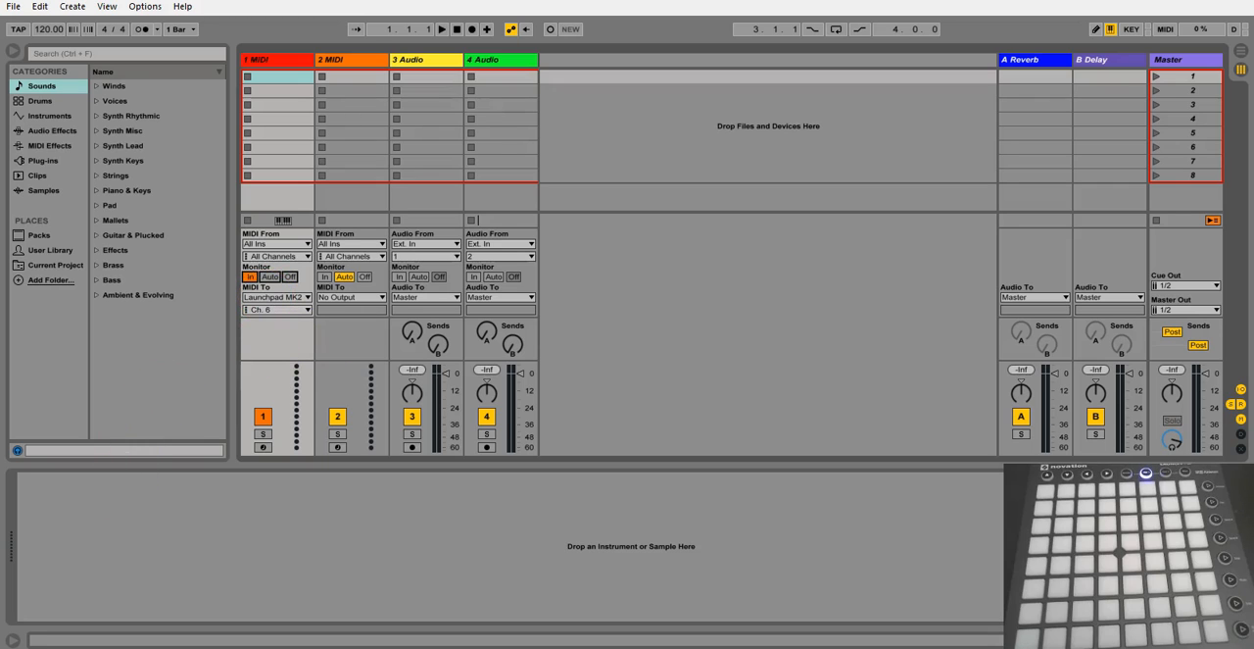